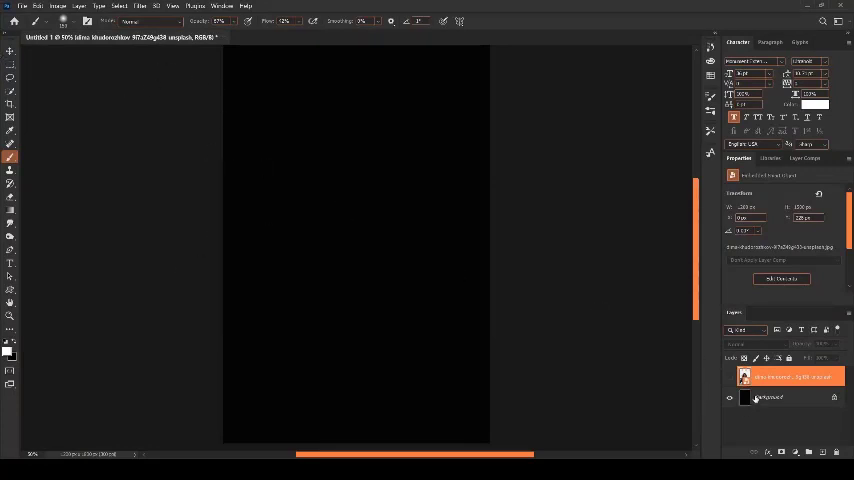
Place the portrait of the curly-haired woman as a layer above the black background.
{"action": "left_click", "coordinate": [730, 376]}
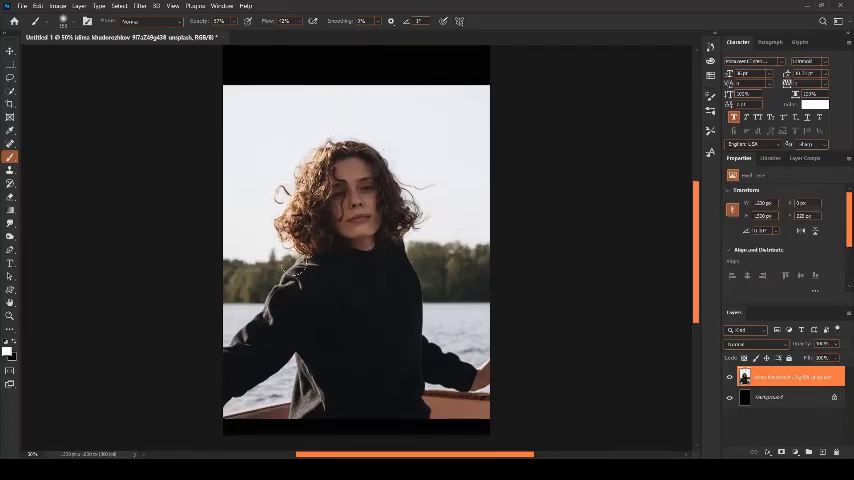
{"action": "mouse_move", "coordinate": [364, 410]}
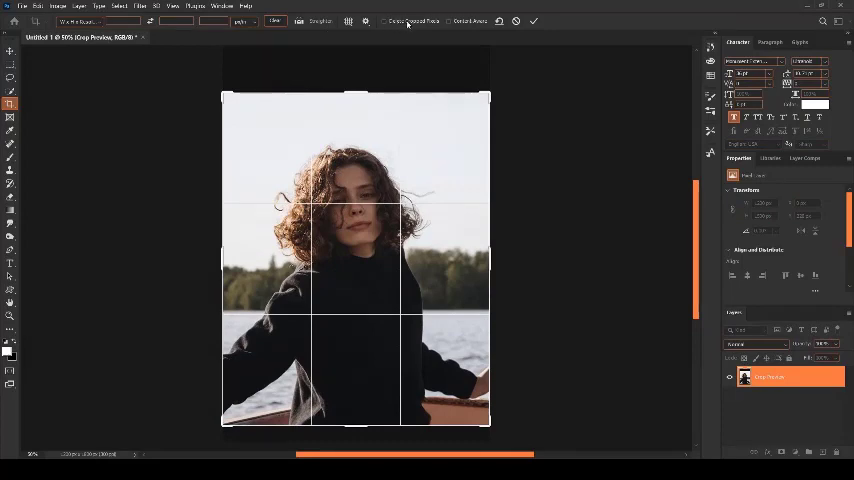
Commit the crop so the woman and lake fill the canvas.
{"action": "left_click", "coordinate": [534, 20]}
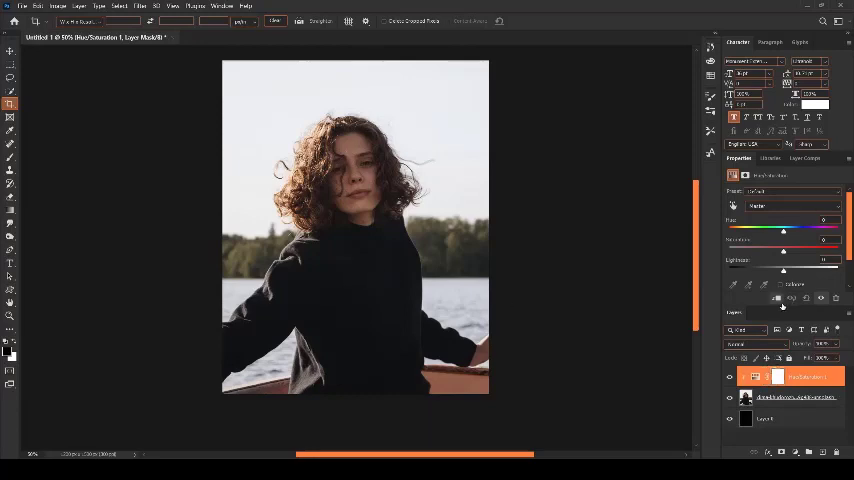
Drop Saturation to -100 and add a Black & White adjustment layer over the photo.
{"action": "left_click_drag", "start_coordinate": [784, 232], "coordinate": [730, 232]}
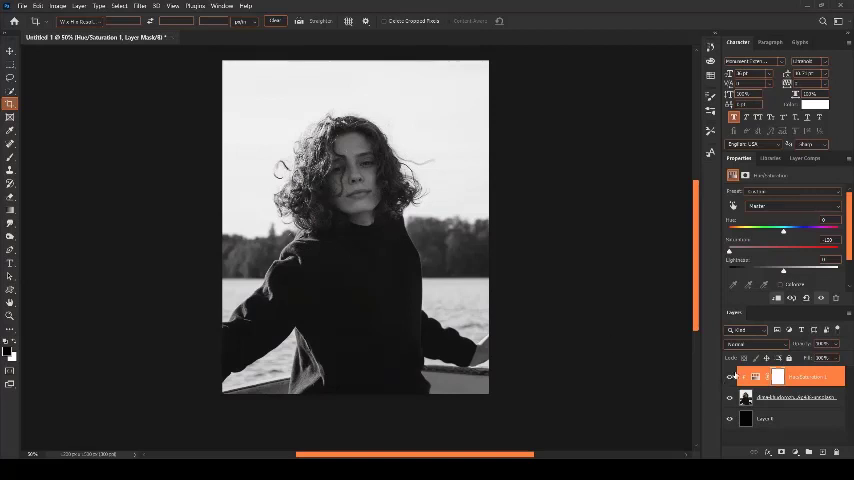
{"action": "left_click", "coordinate": [728, 376]}
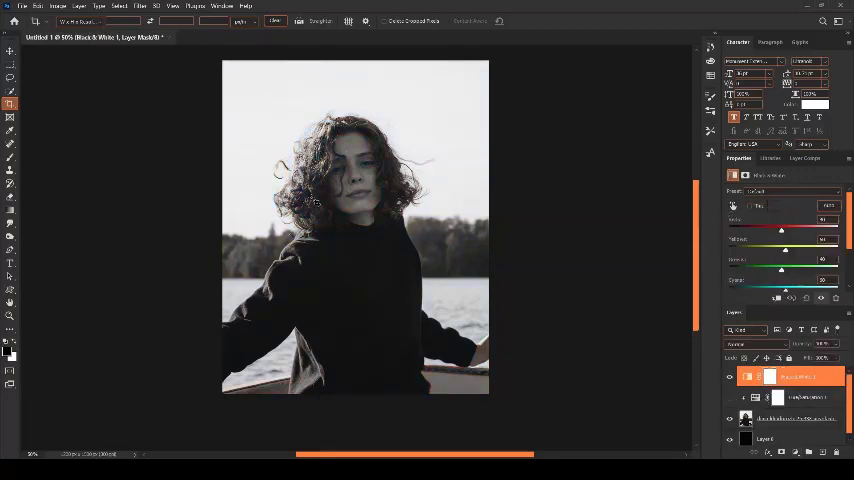
{"action": "left_click", "coordinate": [732, 398]}
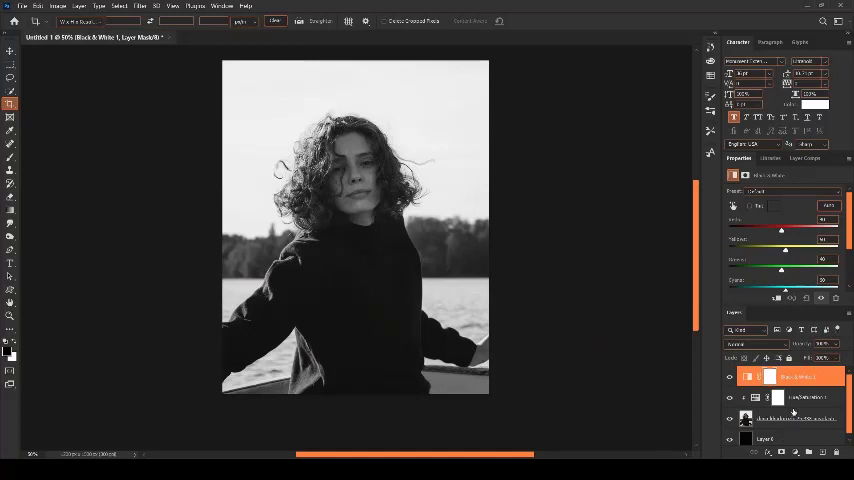
{"action": "left_click", "coordinate": [792, 398]}
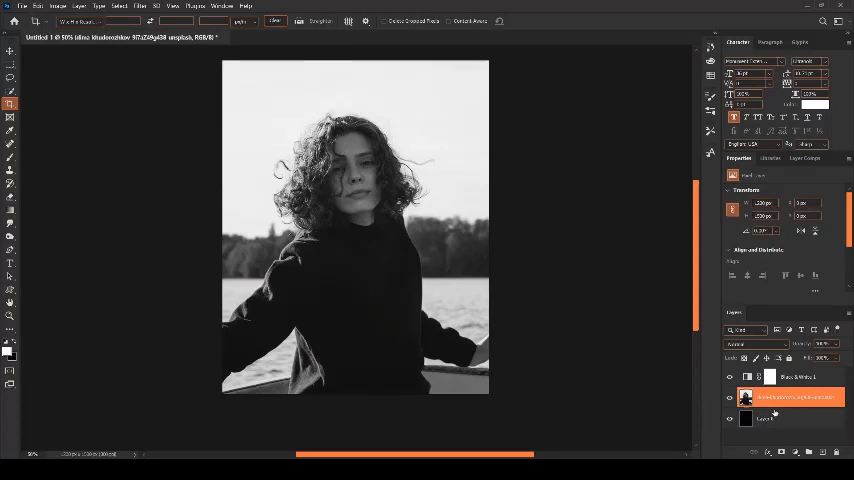
Tune the Reds, Yellows, Greens, Blues and Magentas sliders for a contrastier grey conversion.
{"action": "left_click", "coordinate": [790, 376]}
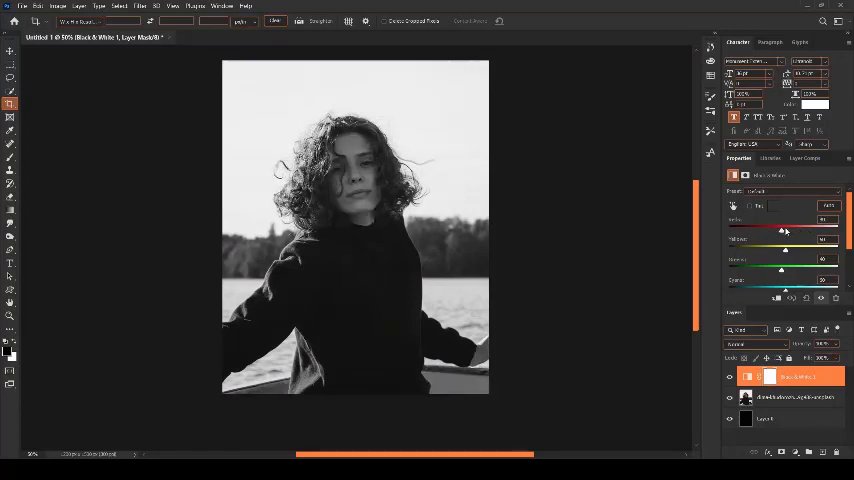
{"action": "left_click_drag", "start_coordinate": [780, 232], "coordinate": [792, 232]}
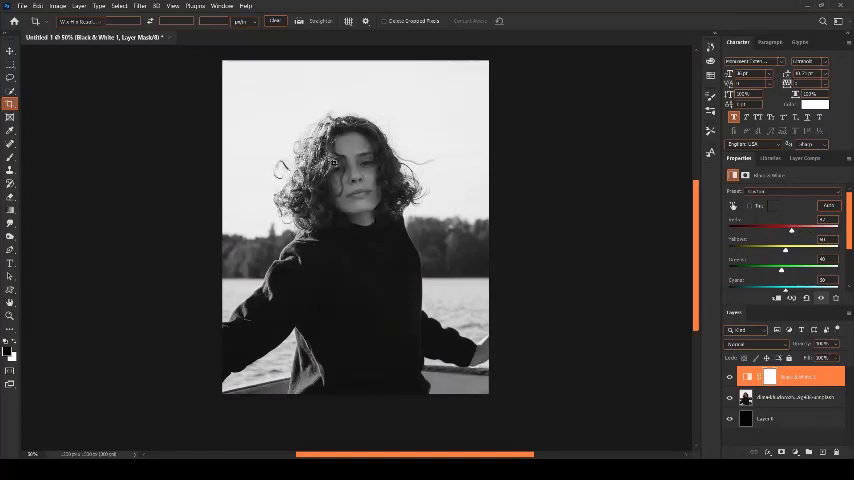
{"action": "left_click_drag", "start_coordinate": [790, 230], "coordinate": [794, 230]}
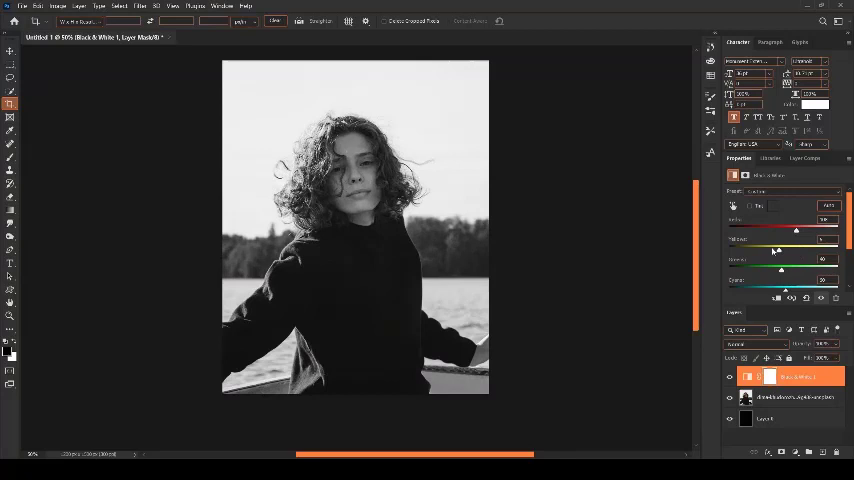
{"action": "left_click_drag", "start_coordinate": [796, 260], "coordinate": [768, 260]}
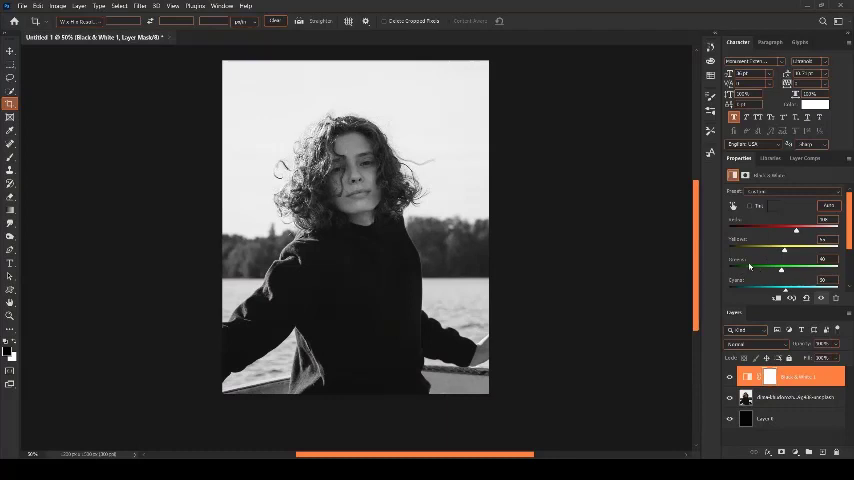
{"action": "left_click_drag", "start_coordinate": [784, 270], "coordinate": [732, 270]}
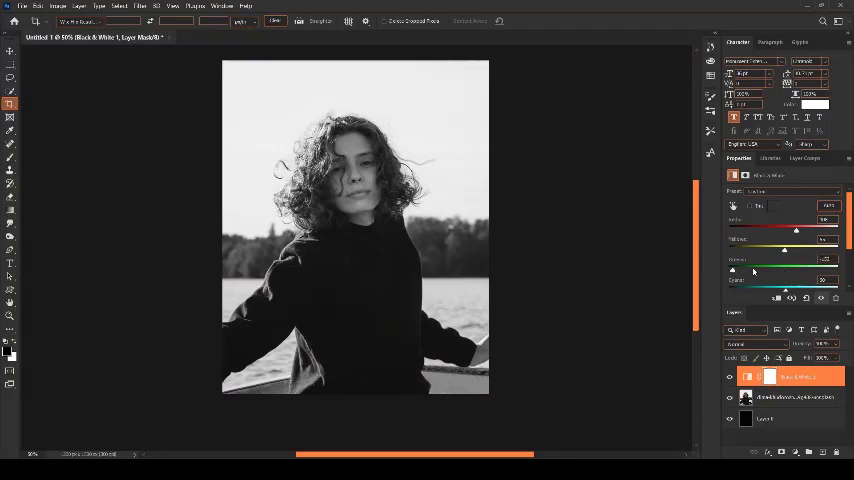
{"action": "left_click_drag", "start_coordinate": [788, 270], "coordinate": [744, 270]}
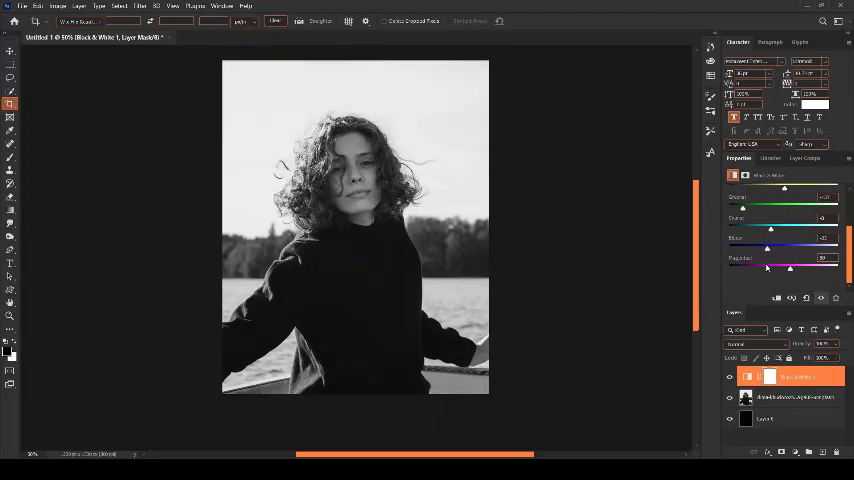
{"action": "left_click_drag", "start_coordinate": [790, 268], "coordinate": [764, 268]}
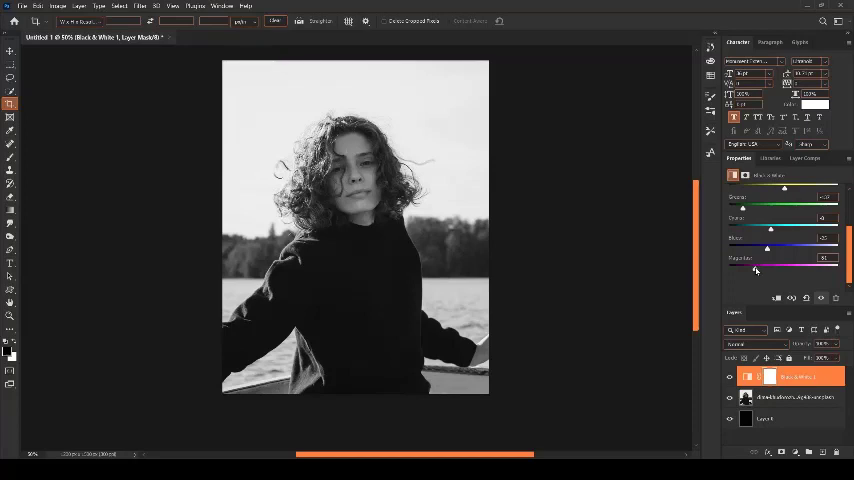
{"action": "left_click_drag", "start_coordinate": [756, 270], "coordinate": [750, 270]}
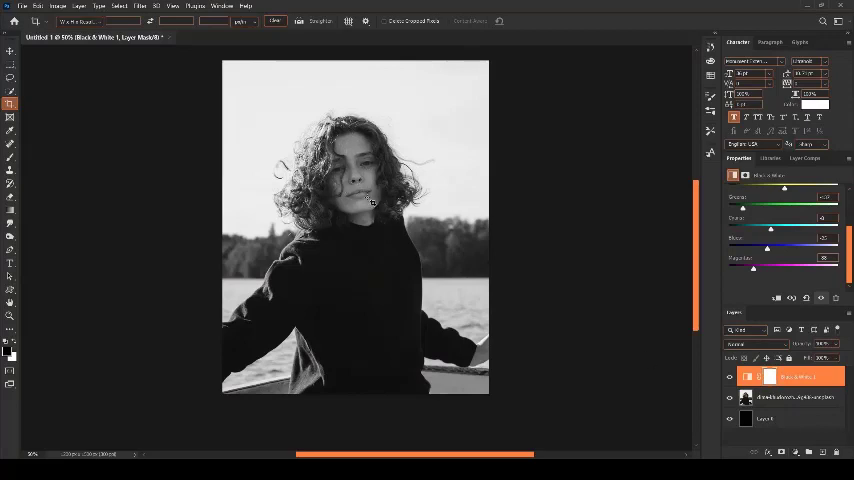
{"action": "left_click", "coordinate": [796, 396]}
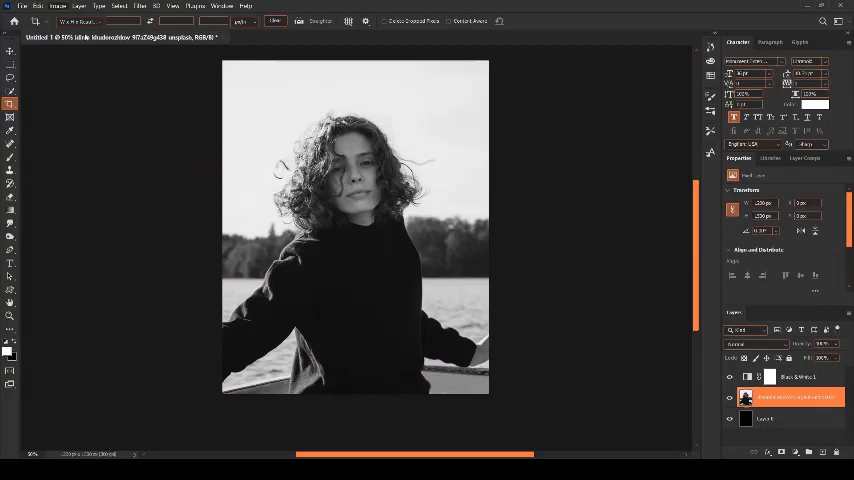
{"action": "mouse_move", "coordinate": [196, 196]}
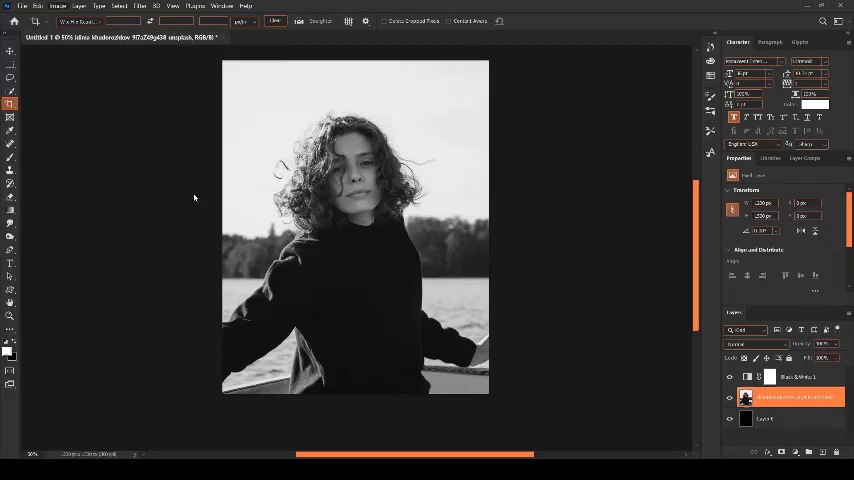
{"action": "left_click", "coordinate": [10, 132]}
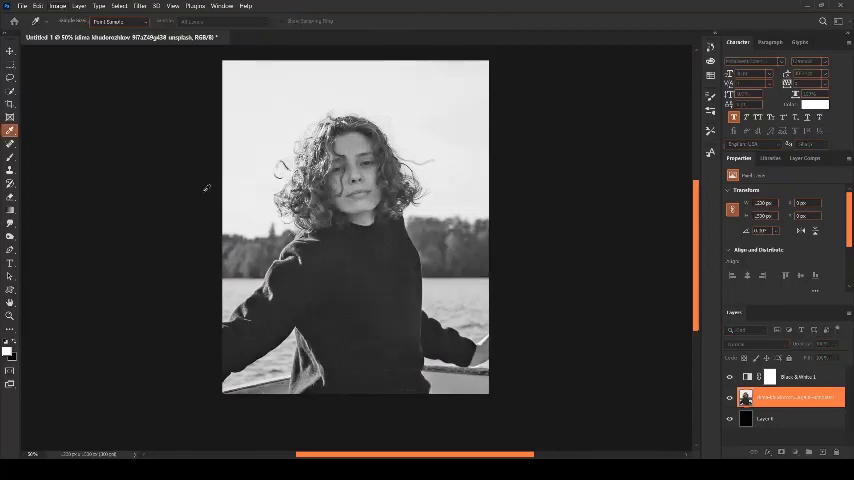
{"action": "mouse_move", "coordinate": [588, 138]}
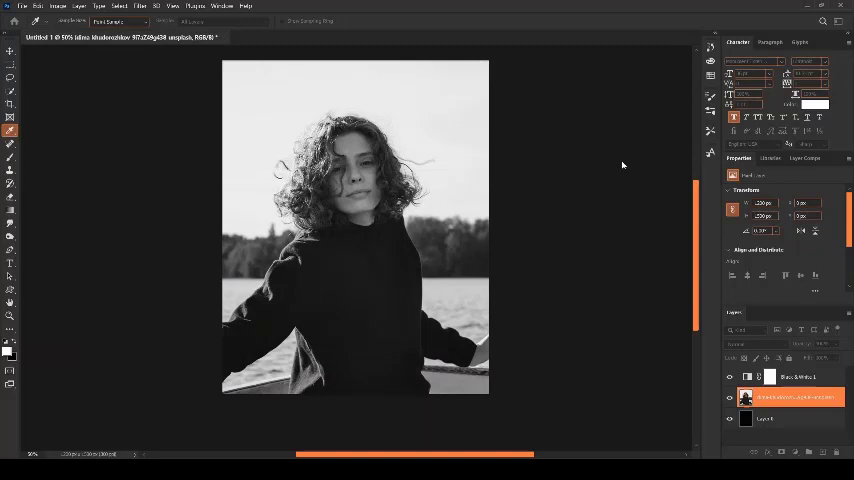
{"action": "mouse_move", "coordinate": [576, 168]}
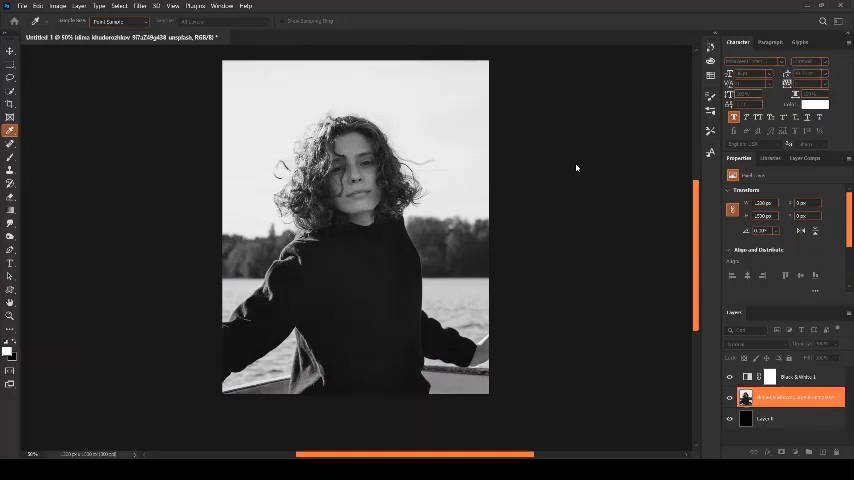
{"action": "mouse_move", "coordinate": [628, 162]}
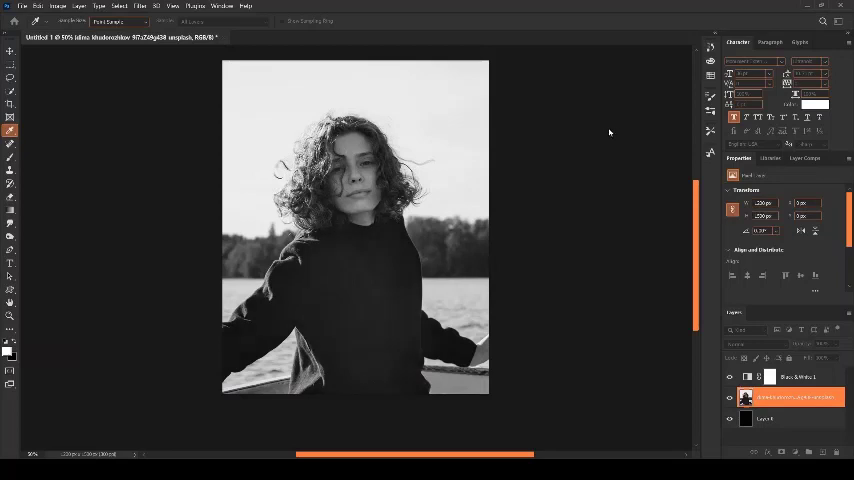
{"action": "mouse_move", "coordinate": [584, 152]}
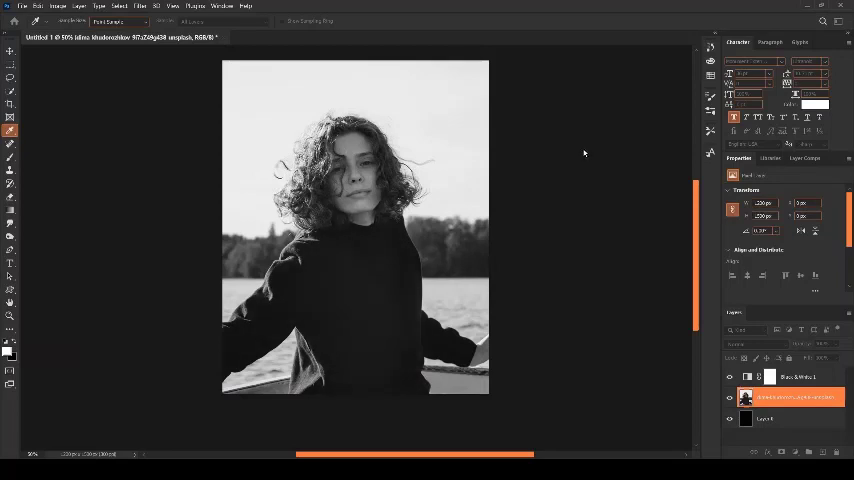
{"action": "mouse_move", "coordinate": [620, 260]}
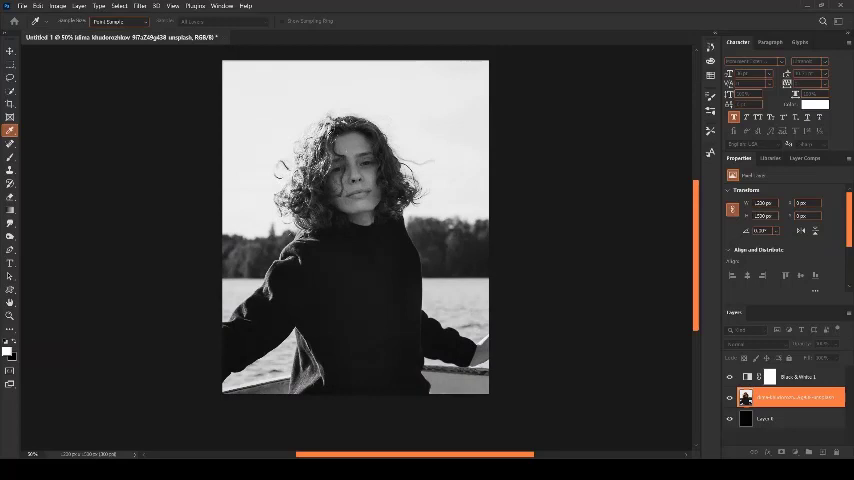
{"action": "mouse_move", "coordinate": [600, 230]}
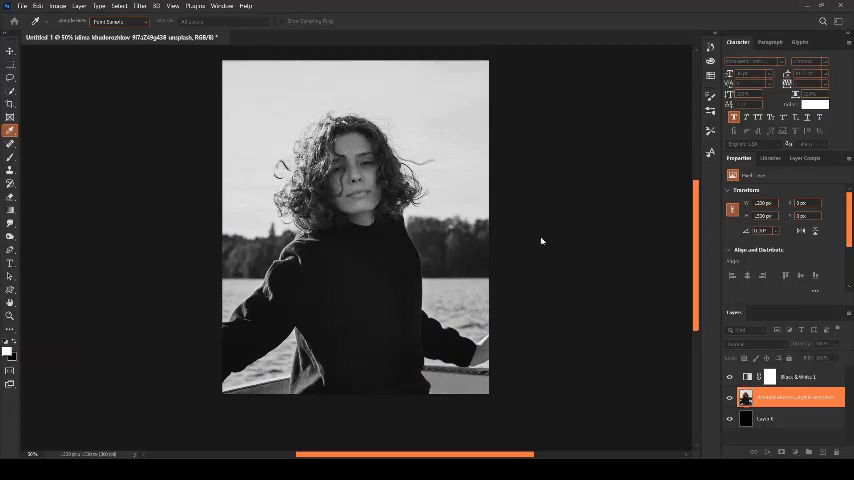
{"action": "mouse_move", "coordinate": [608, 230]}
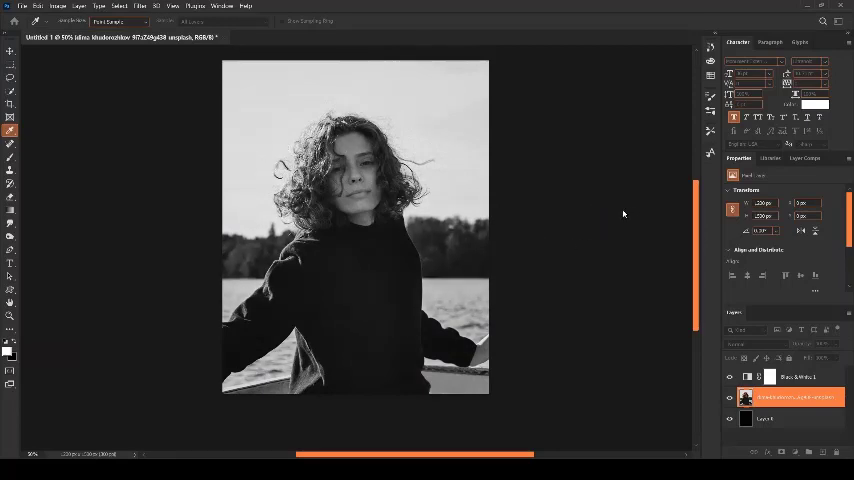
{"action": "mouse_move", "coordinate": [584, 160]}
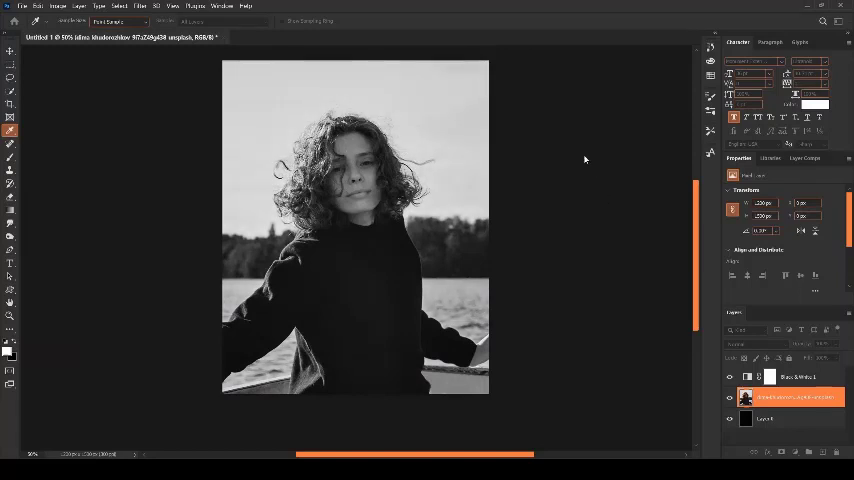
{"action": "mouse_move", "coordinate": [620, 136]}
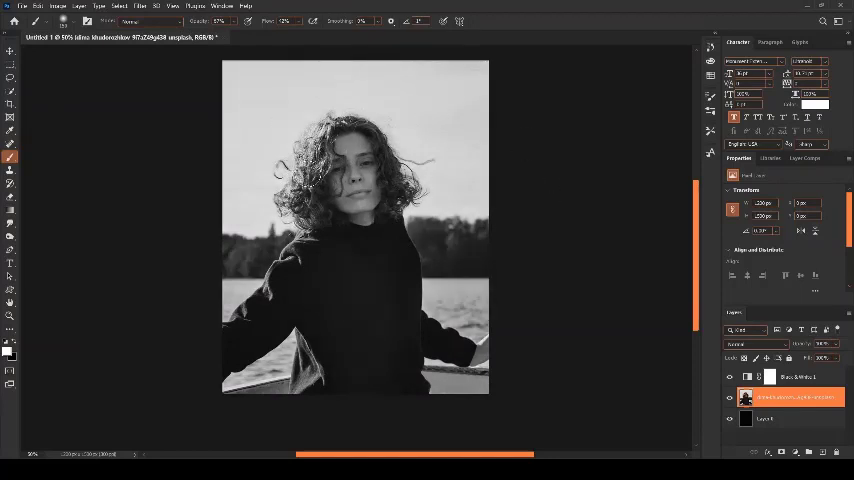
{"action": "mouse_move", "coordinate": [308, 264]}
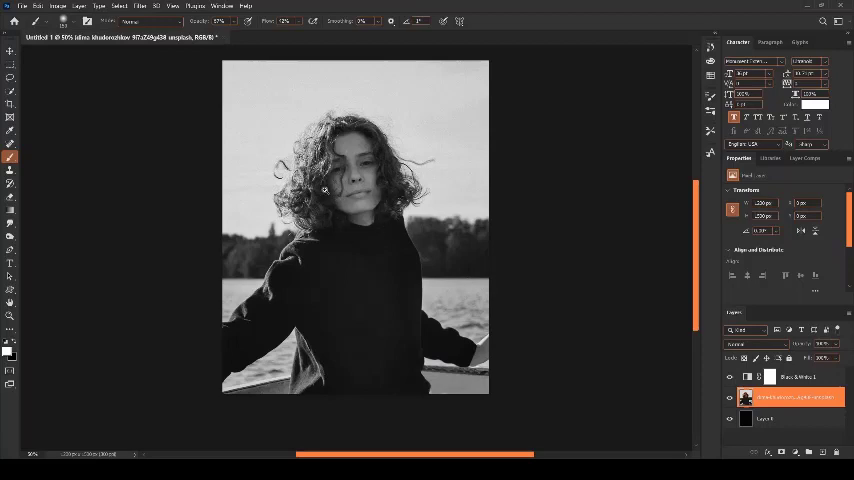
{"action": "mouse_move", "coordinate": [386, 192]}
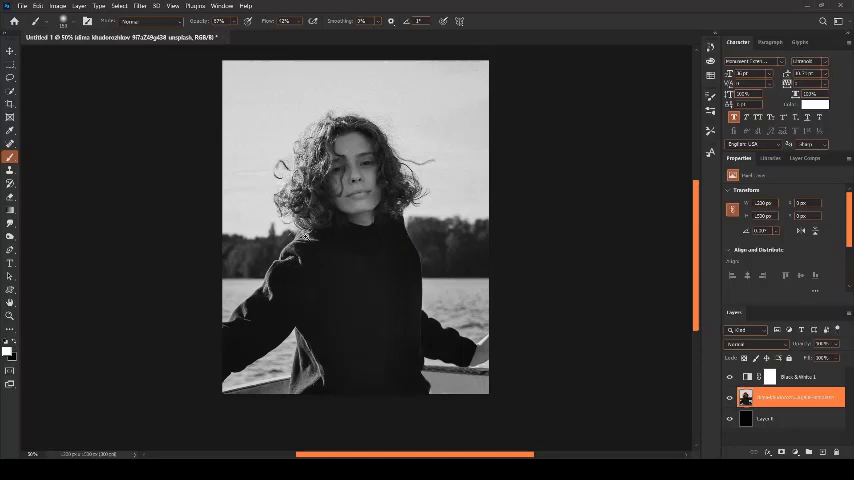
{"action": "mouse_move", "coordinate": [600, 222]}
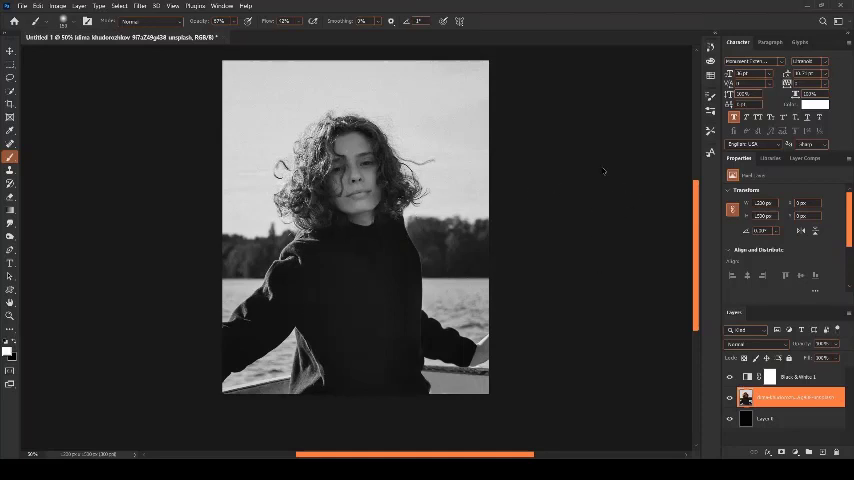
{"action": "mouse_move", "coordinate": [604, 214]}
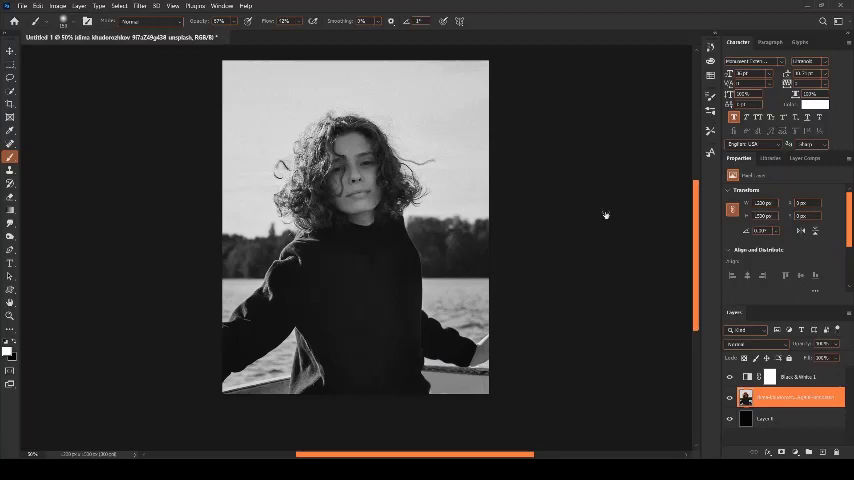
{"action": "mouse_move", "coordinate": [624, 208]}
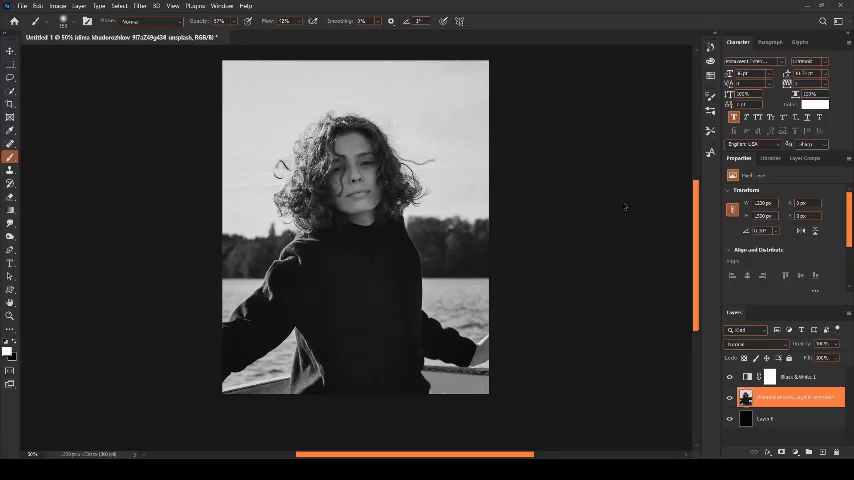
{"action": "mouse_move", "coordinate": [660, 200]}
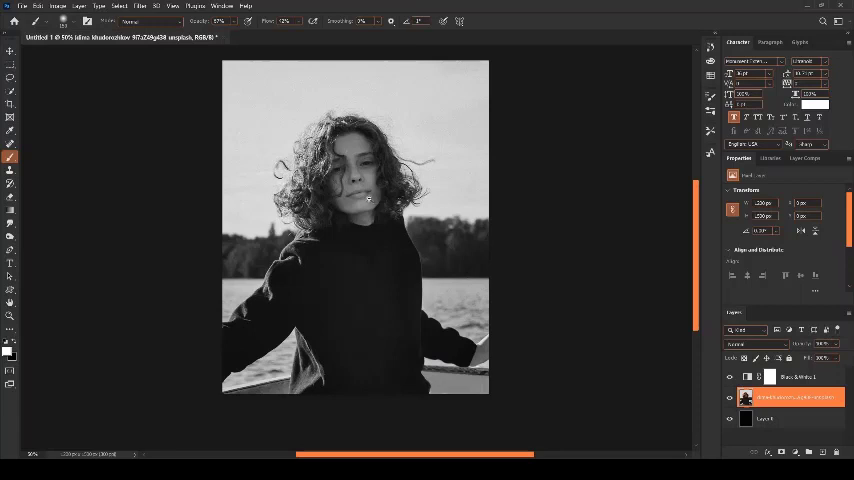
{"action": "mouse_move", "coordinate": [316, 232]}
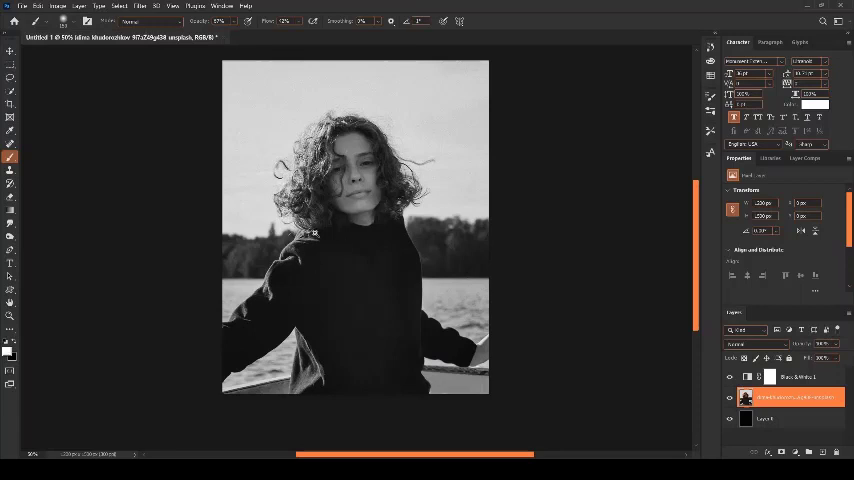
{"action": "mouse_move", "coordinate": [656, 212]}
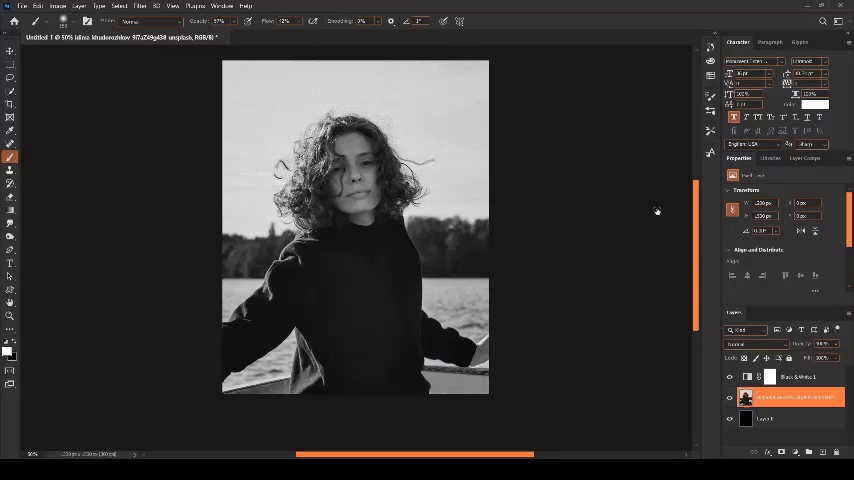
{"action": "mouse_move", "coordinate": [620, 170]}
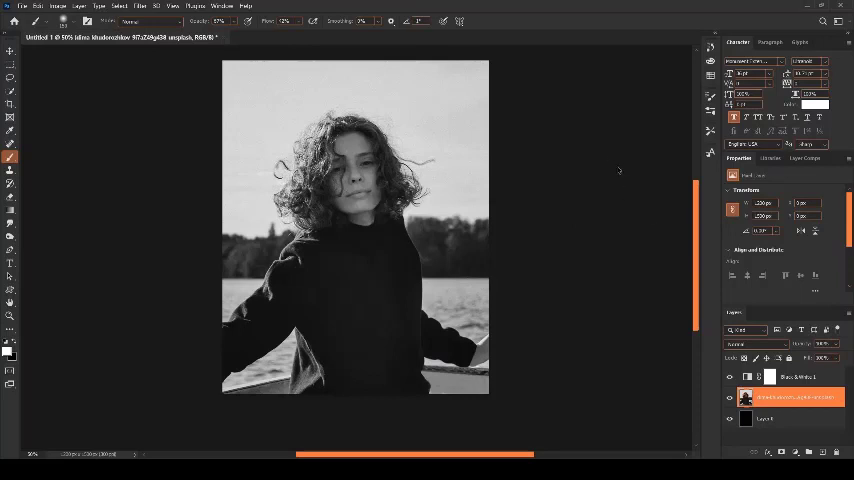
{"action": "mouse_move", "coordinate": [266, 158]}
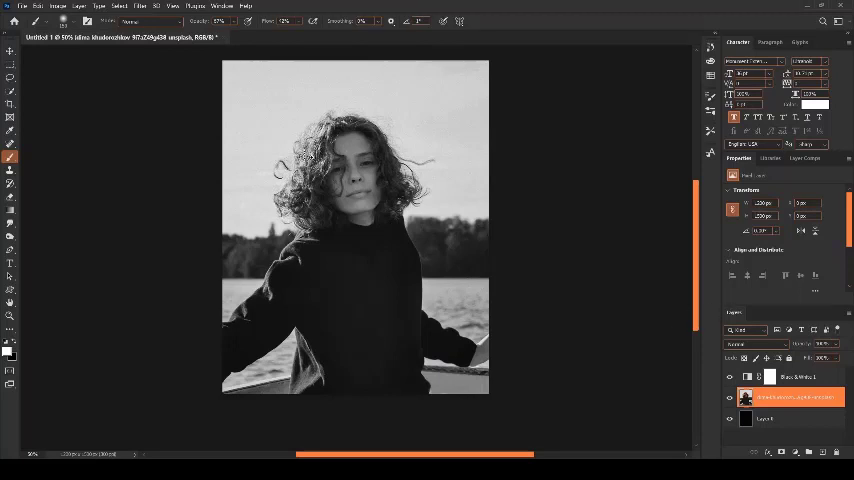
{"action": "mouse_move", "coordinate": [640, 276]}
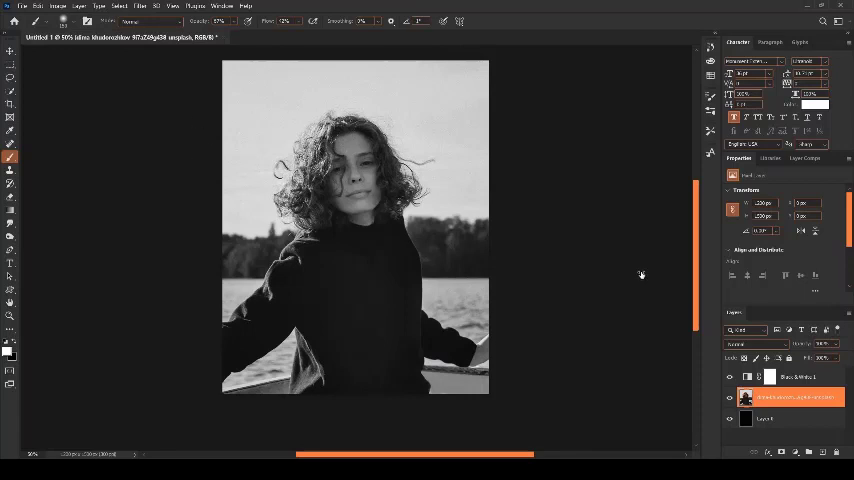
{"action": "mouse_move", "coordinate": [666, 318]}
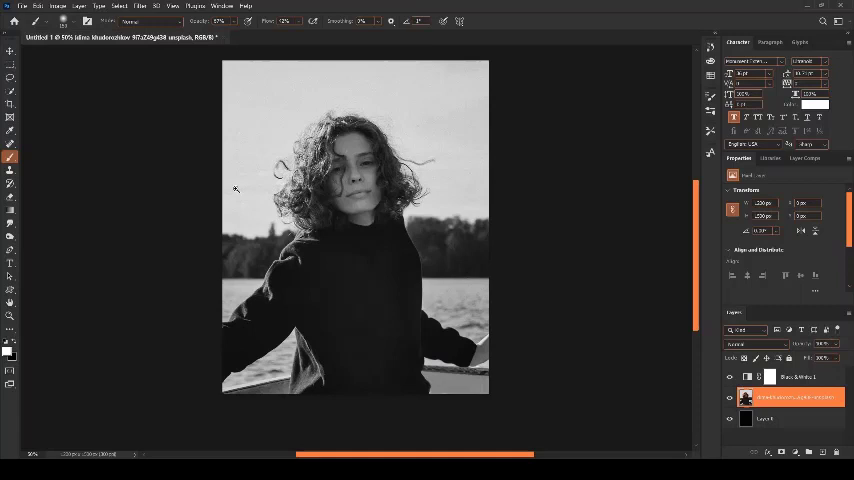
{"action": "mouse_move", "coordinate": [680, 308]}
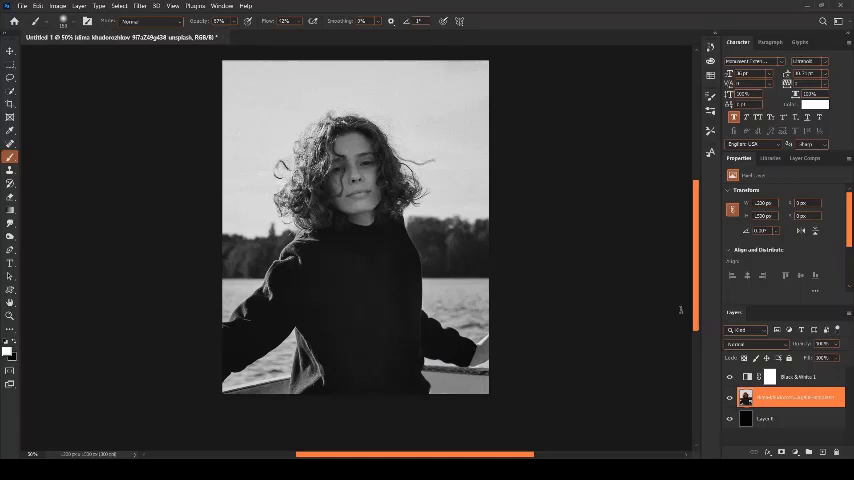
{"action": "mouse_move", "coordinate": [664, 318]}
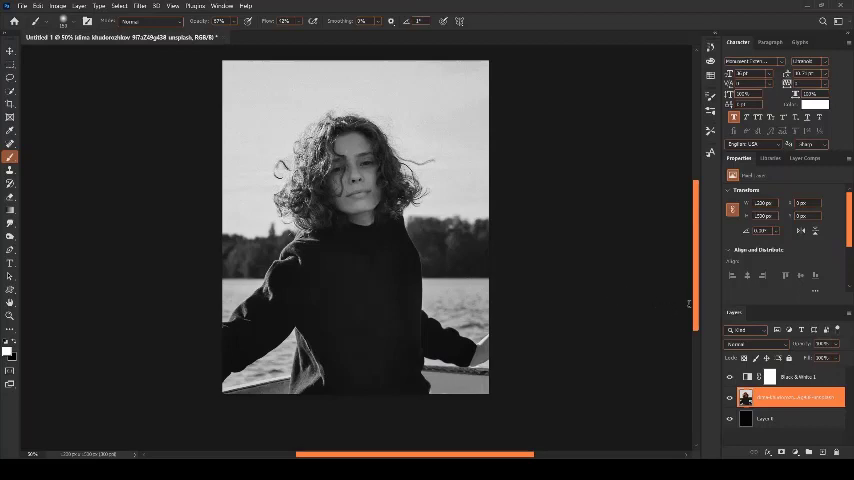
{"action": "mouse_move", "coordinate": [668, 228]}
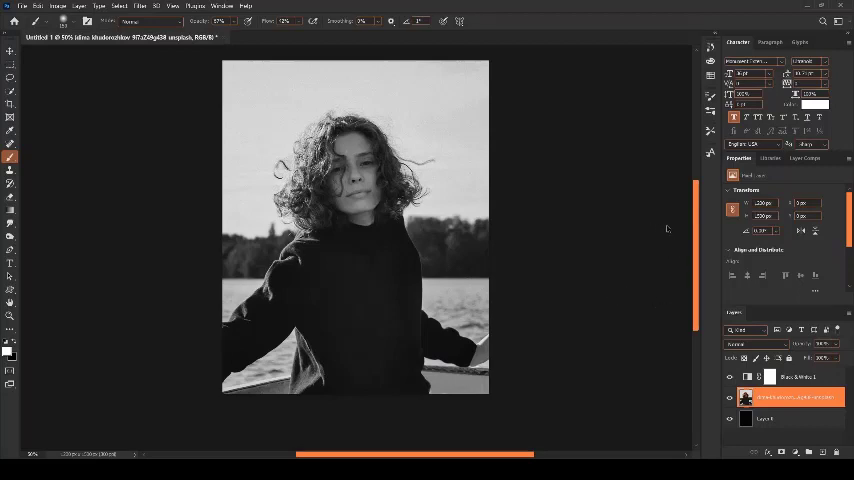
{"action": "mouse_move", "coordinate": [332, 156]}
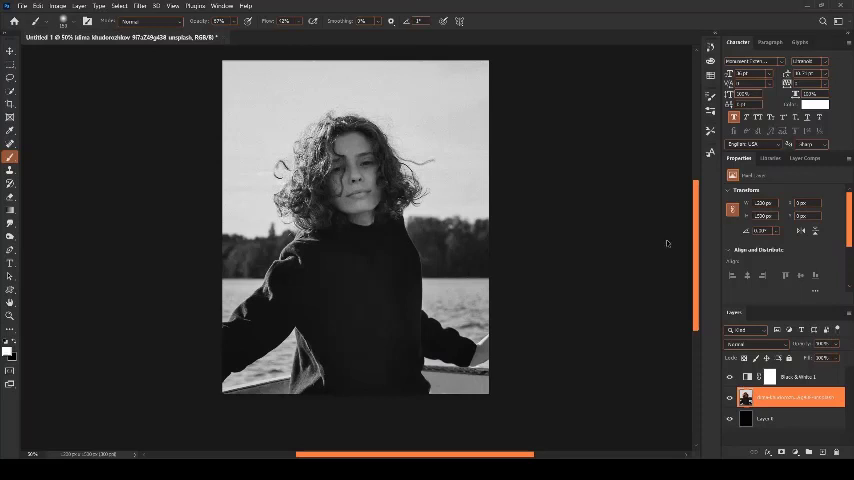
{"action": "mouse_move", "coordinate": [442, 270]}
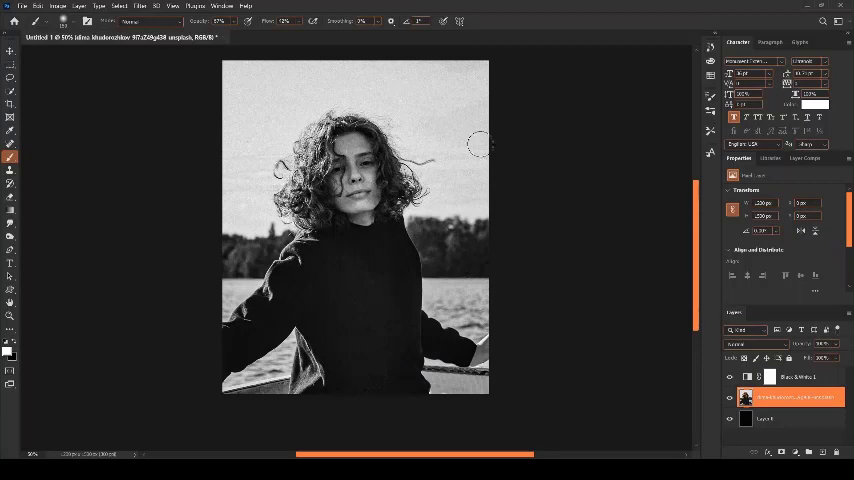
{"action": "mouse_move", "coordinate": [366, 284]}
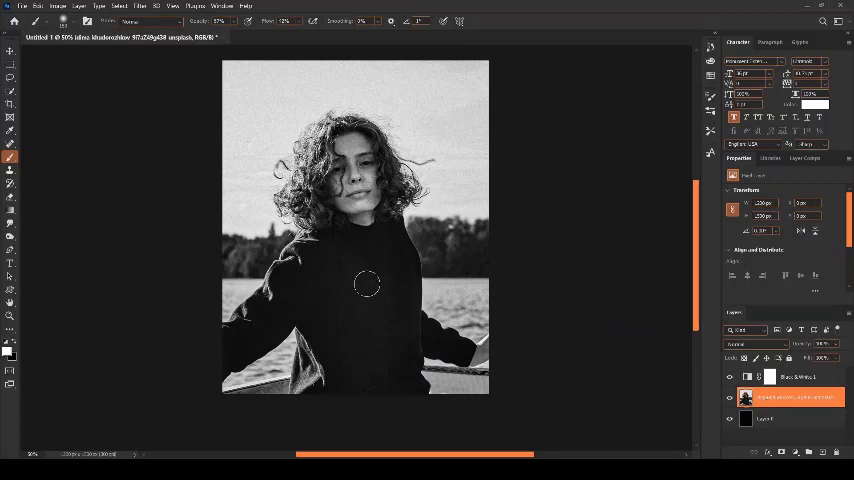
{"action": "mouse_move", "coordinate": [784, 420]}
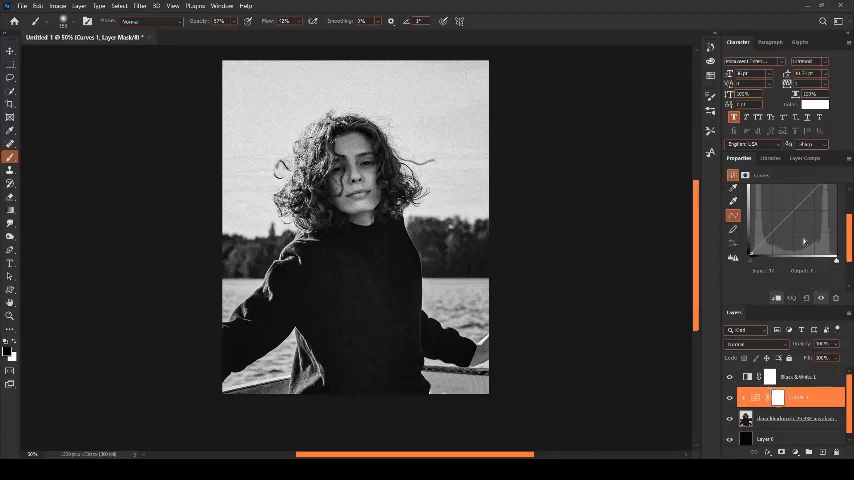
Bend the tone curve point downward for deeper blacks and stronger contrast.
{"action": "left_click_drag", "start_coordinate": [804, 240], "coordinate": [800, 212]}
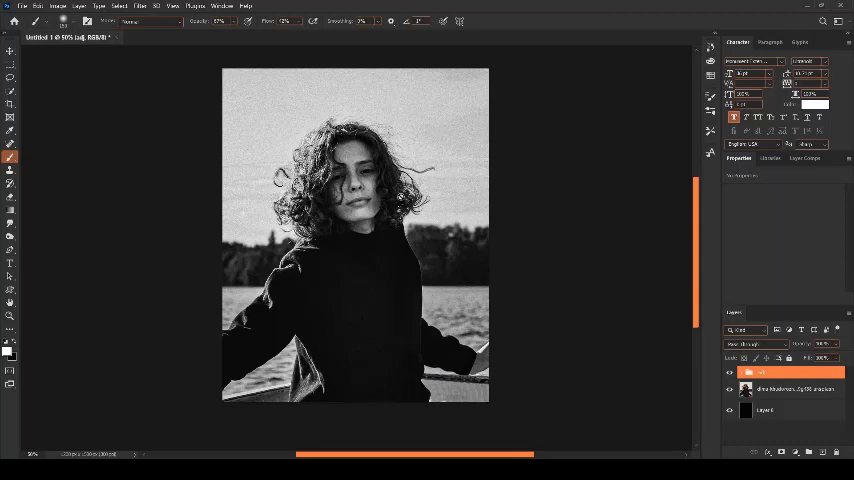
{"action": "left_click", "coordinate": [790, 388]}
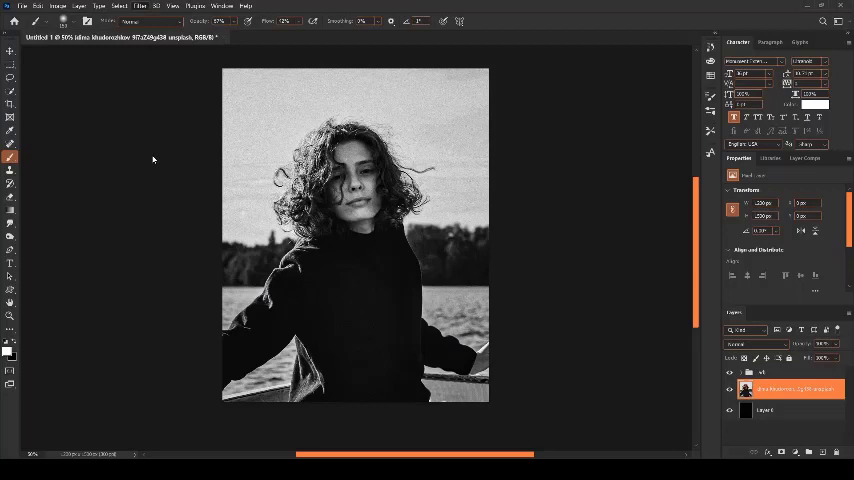
{"action": "mouse_move", "coordinate": [302, 196]}
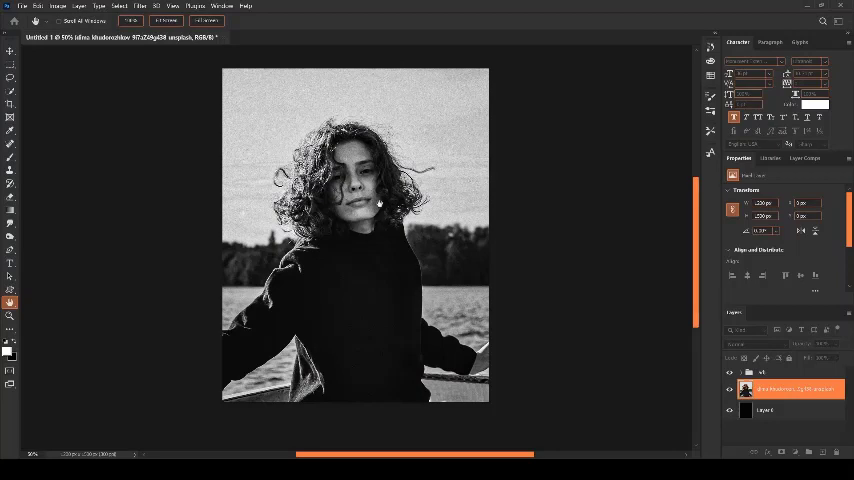
{"action": "mouse_move", "coordinate": [538, 84]}
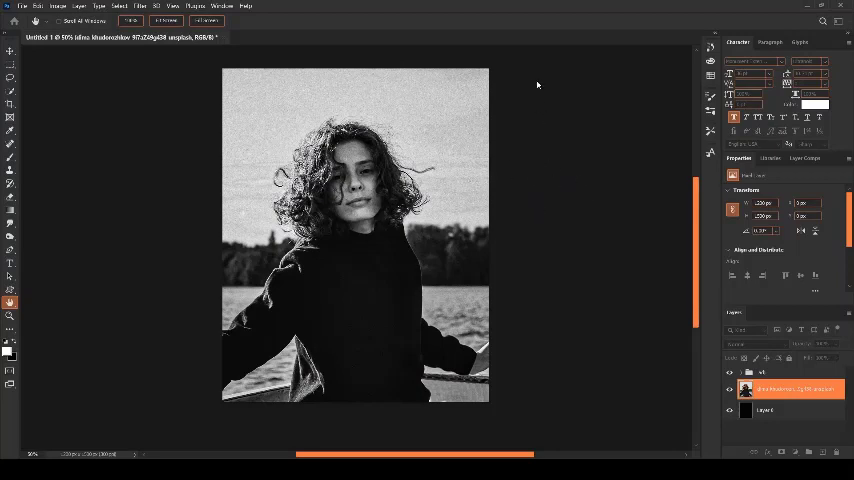
{"action": "left_click", "coordinate": [10, 156]}
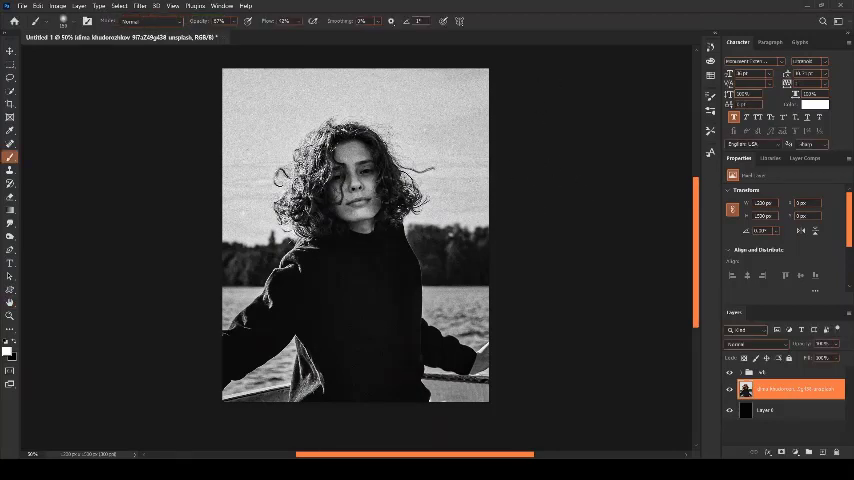
{"action": "mouse_move", "coordinate": [268, 256]}
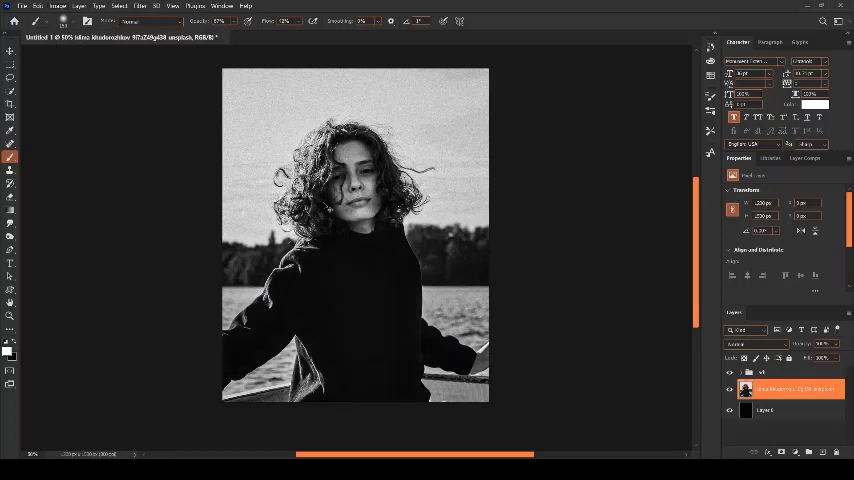
{"action": "left_click", "coordinate": [384, 180]}
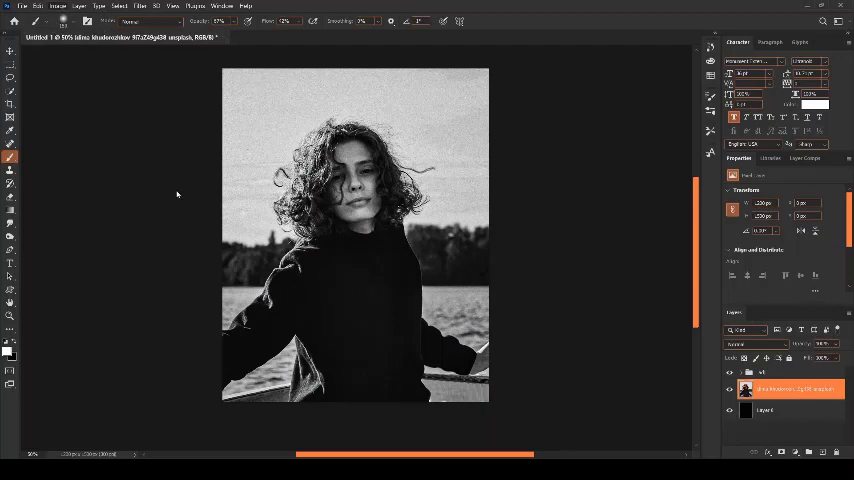
{"action": "mouse_move", "coordinate": [470, 220]}
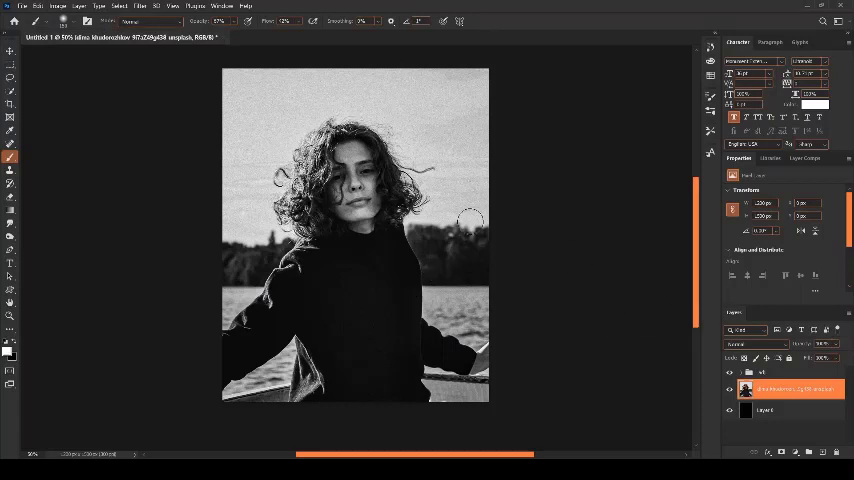
{"action": "mouse_move", "coordinate": [592, 296]}
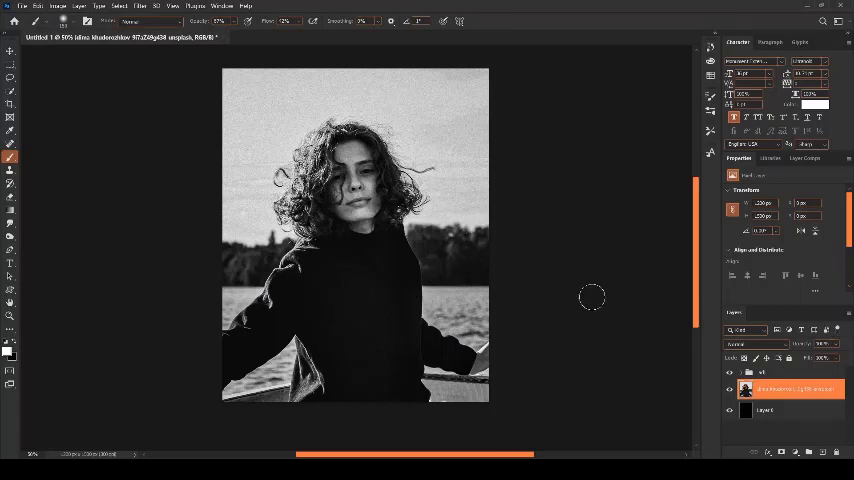
{"action": "mouse_move", "coordinate": [482, 260]}
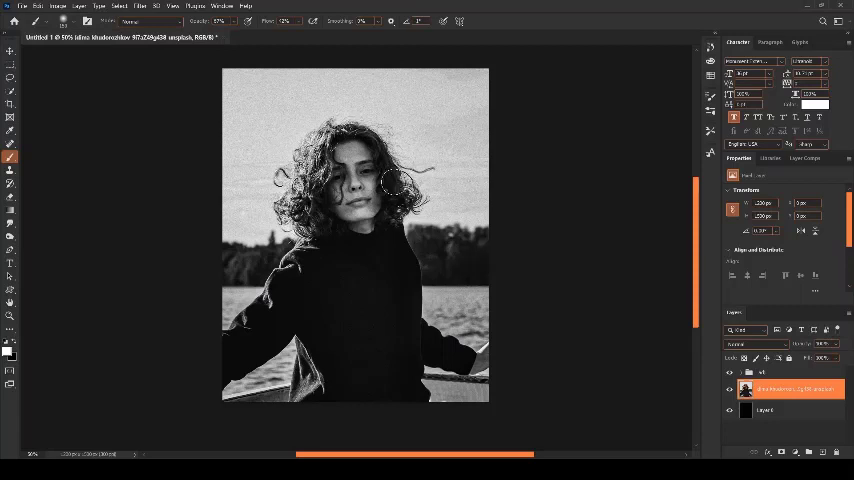
{"action": "mouse_move", "coordinate": [456, 176]}
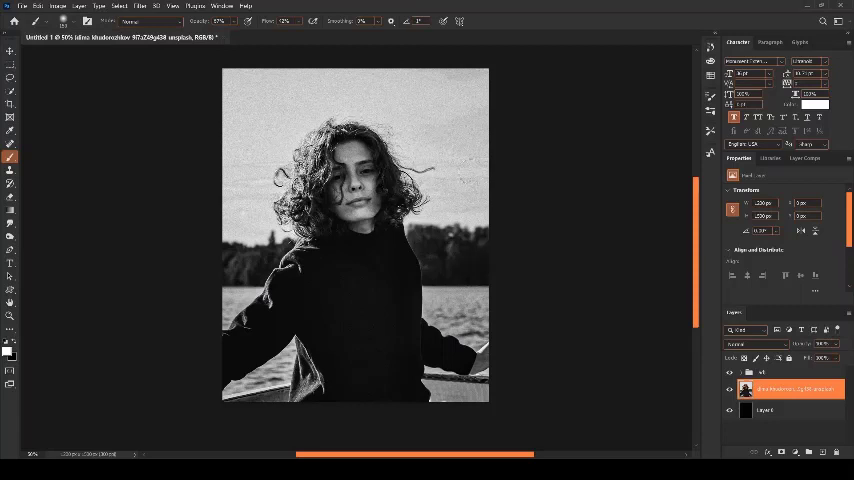